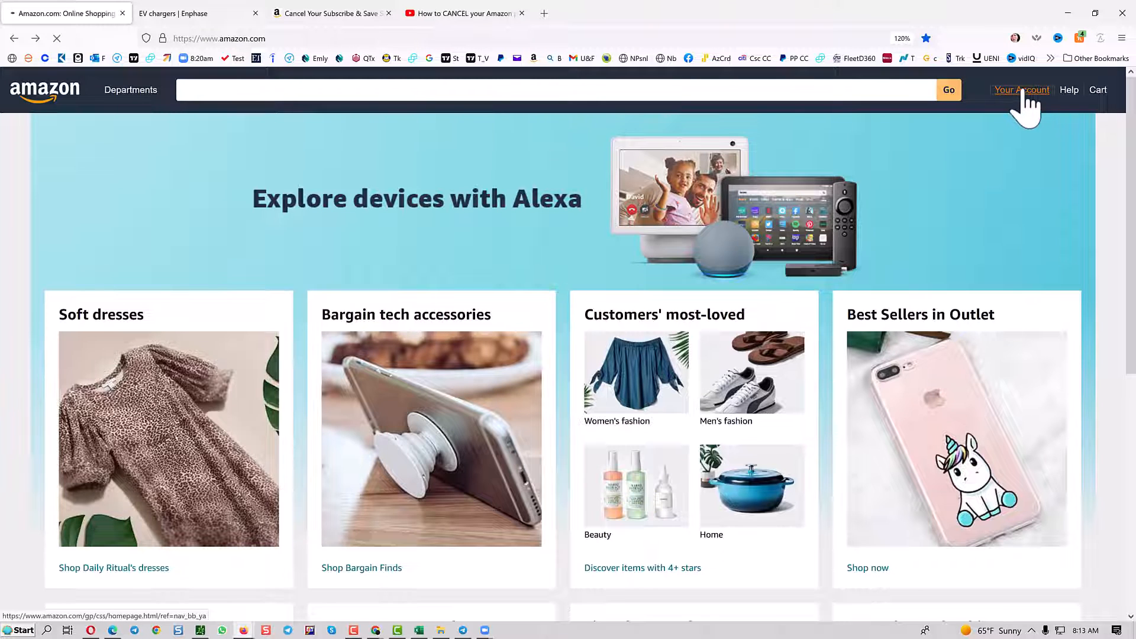
# Step: Go to Your Account and scroll to Memberships and subscriptions
pyautogui.click(1020, 90)
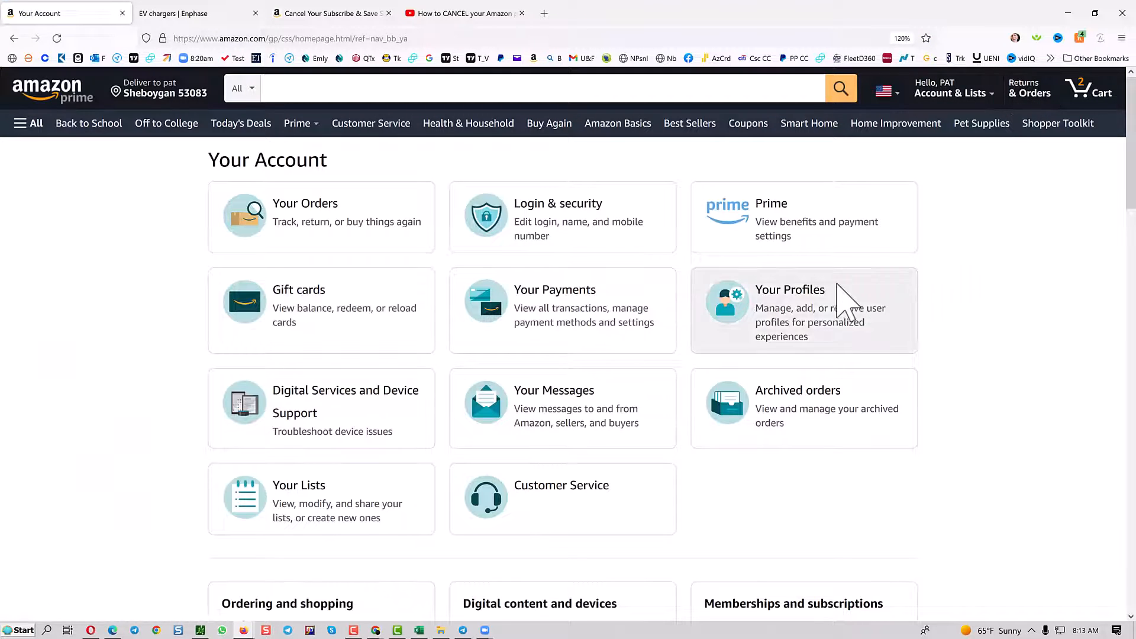
pyautogui.moveTo(967, 301)
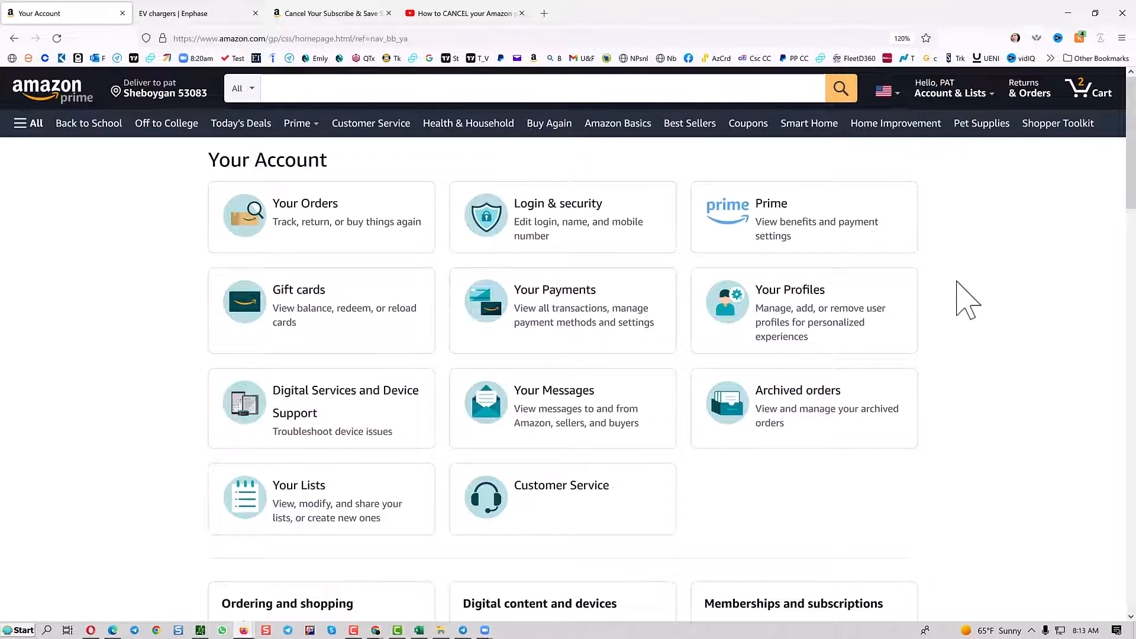
pyautogui.scroll(-3)
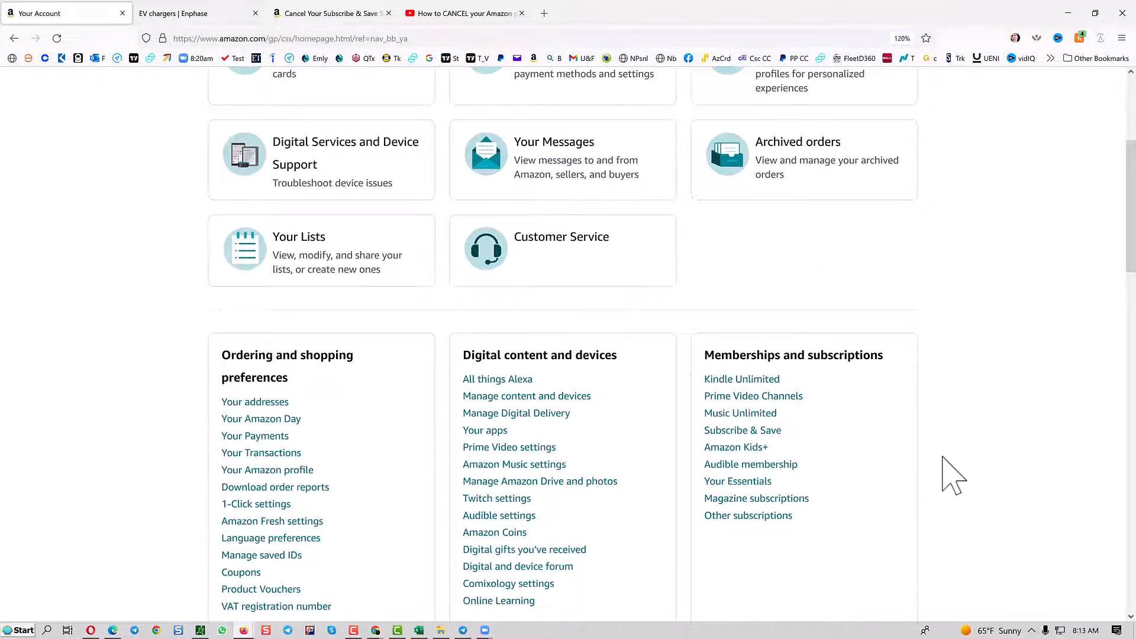
pyautogui.moveTo(742, 430)
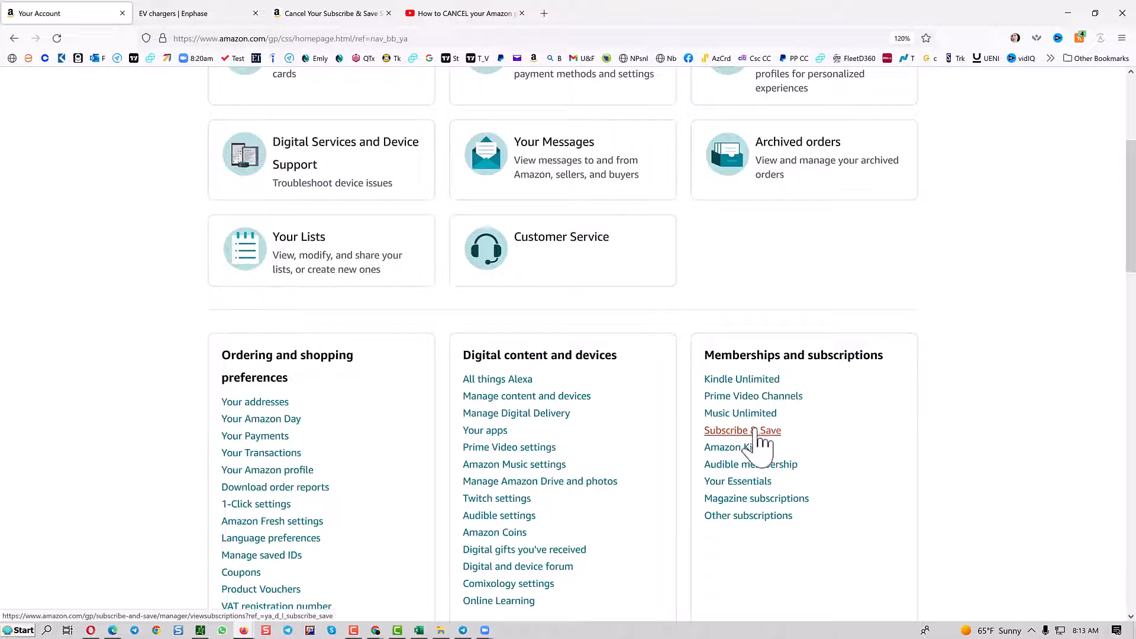
# Step: Open Subscribe & Save and scroll down to the September 20 deliveries
pyautogui.click(743, 430)
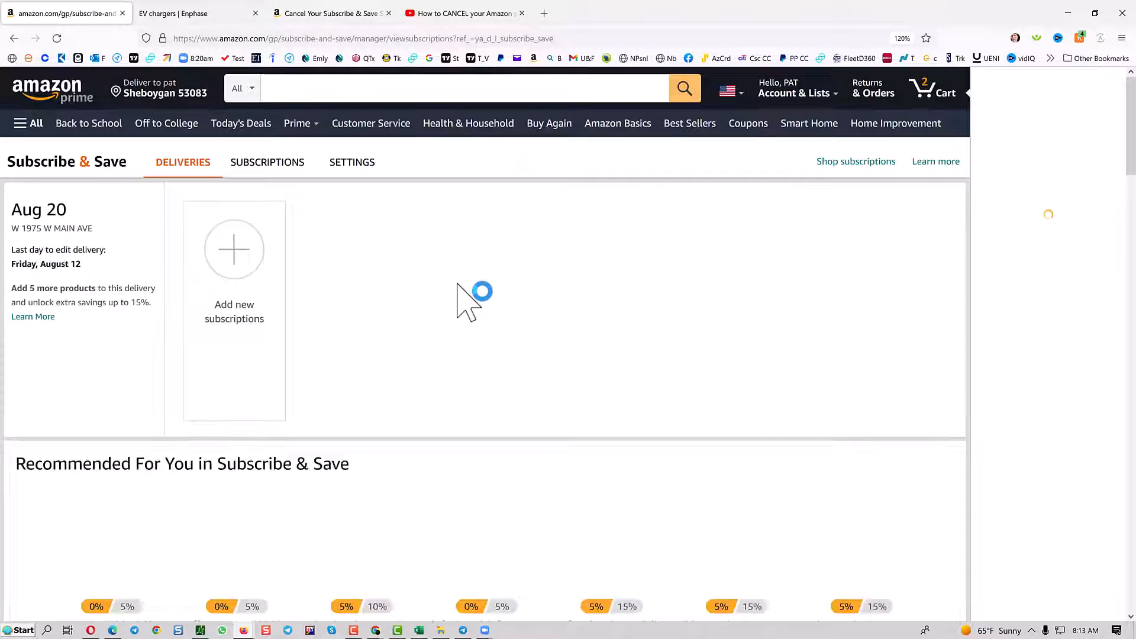
pyautogui.scroll(-3)
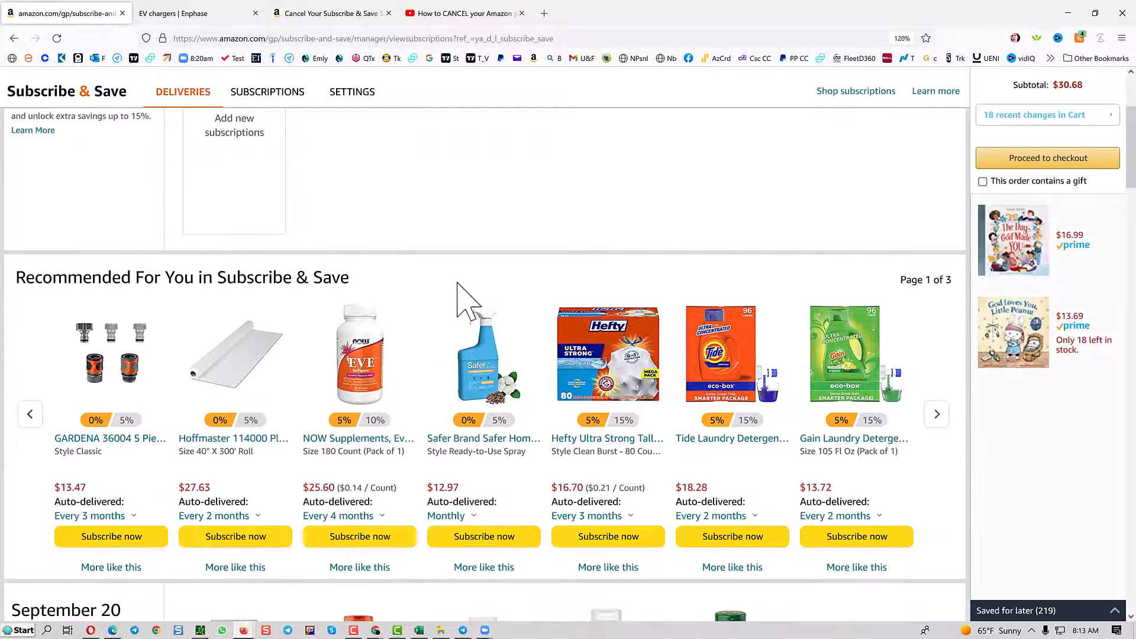
pyautogui.scroll(-3)
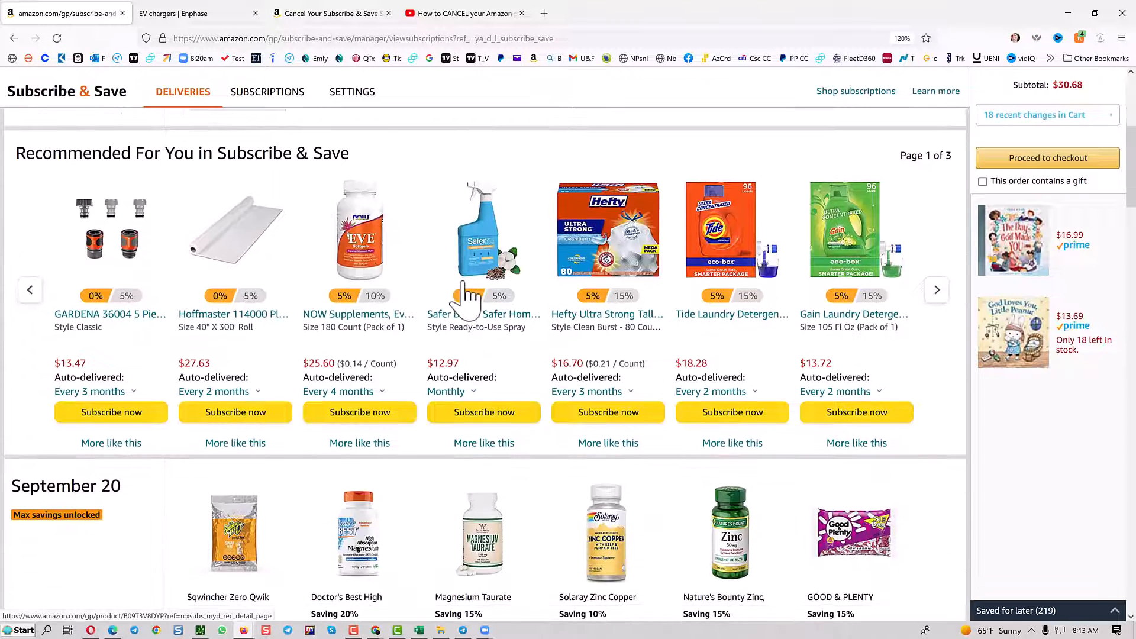
pyautogui.scroll(-3)
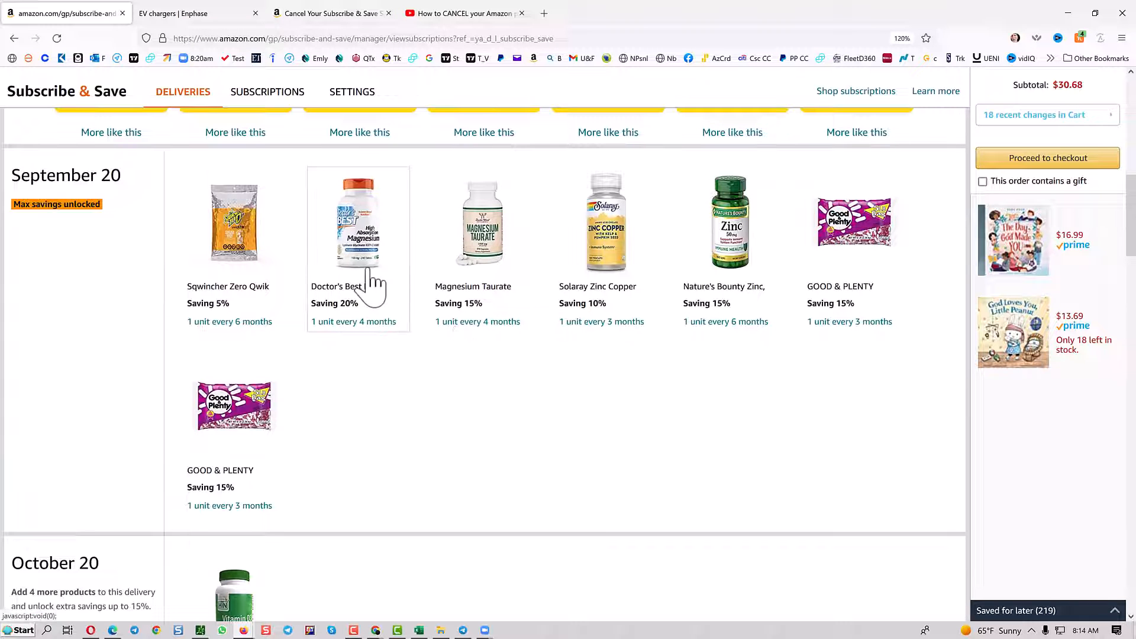
# Step: Cancel the Doctor's Best magnesium subscription with reason 'I no longer use this product'
pyautogui.click(359, 223)
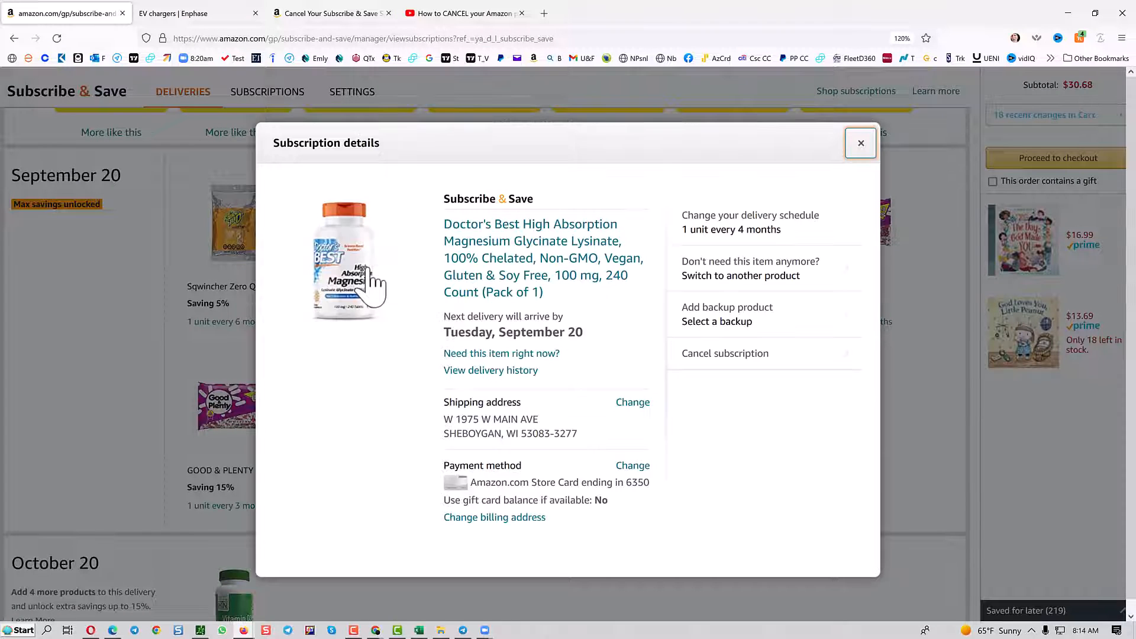
pyautogui.click(724, 353)
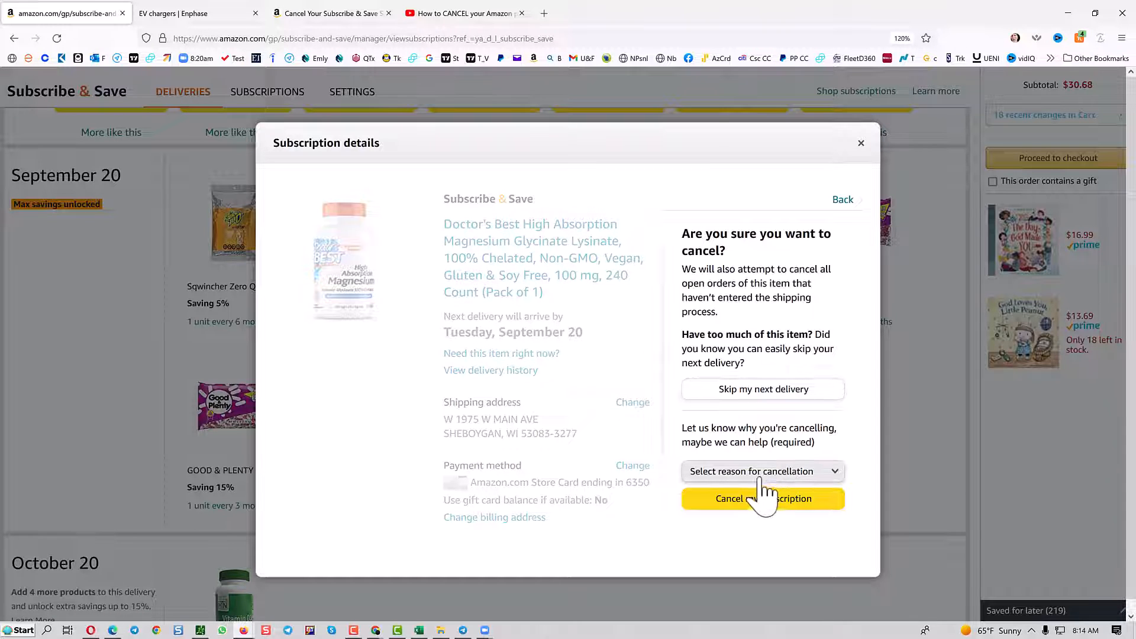
pyautogui.click(763, 500)
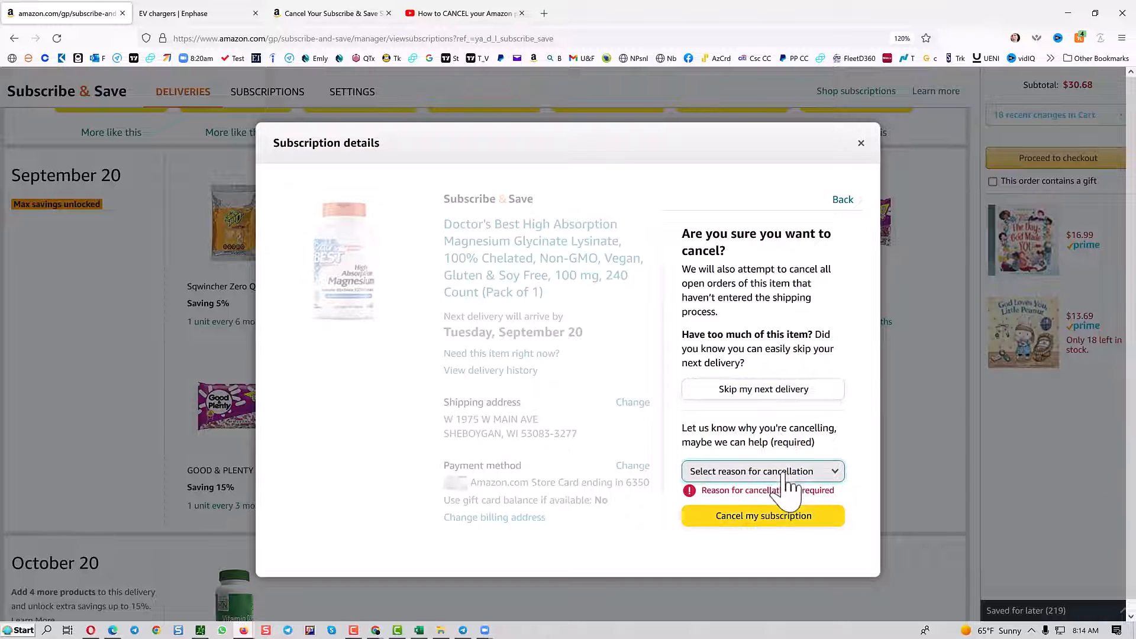
pyautogui.click(762, 471)
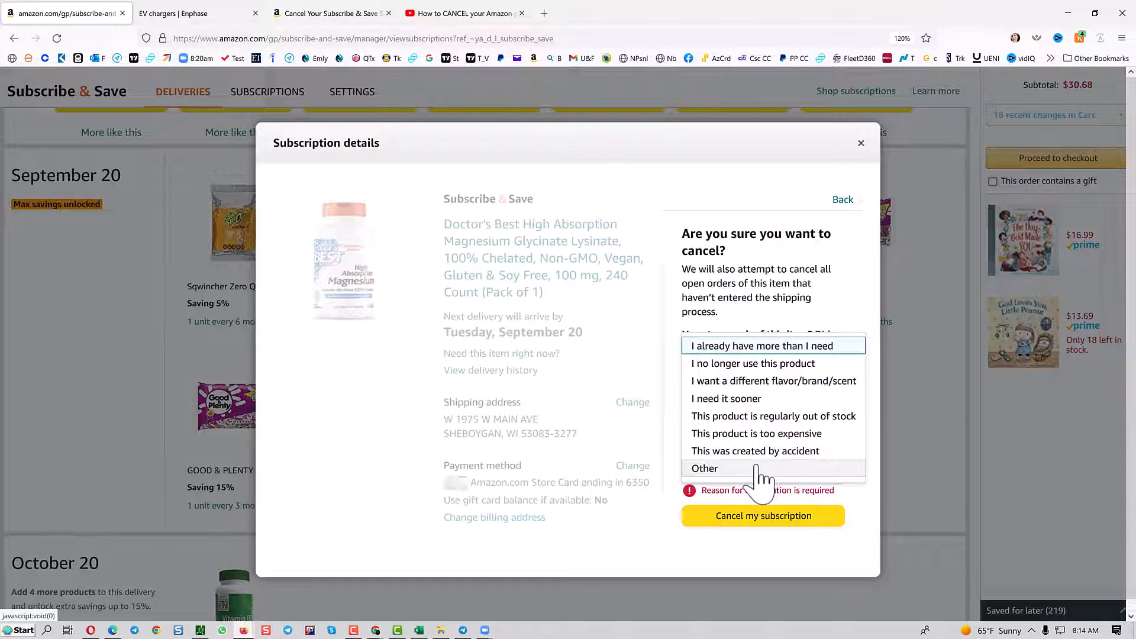
pyautogui.click(752, 362)
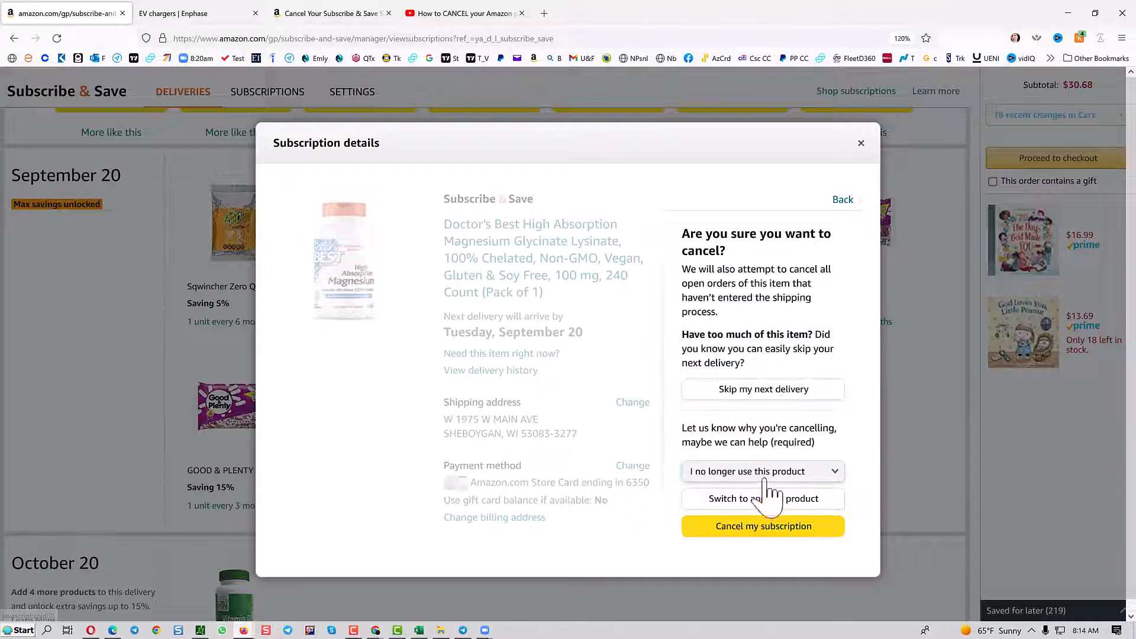
pyautogui.click(763, 526)
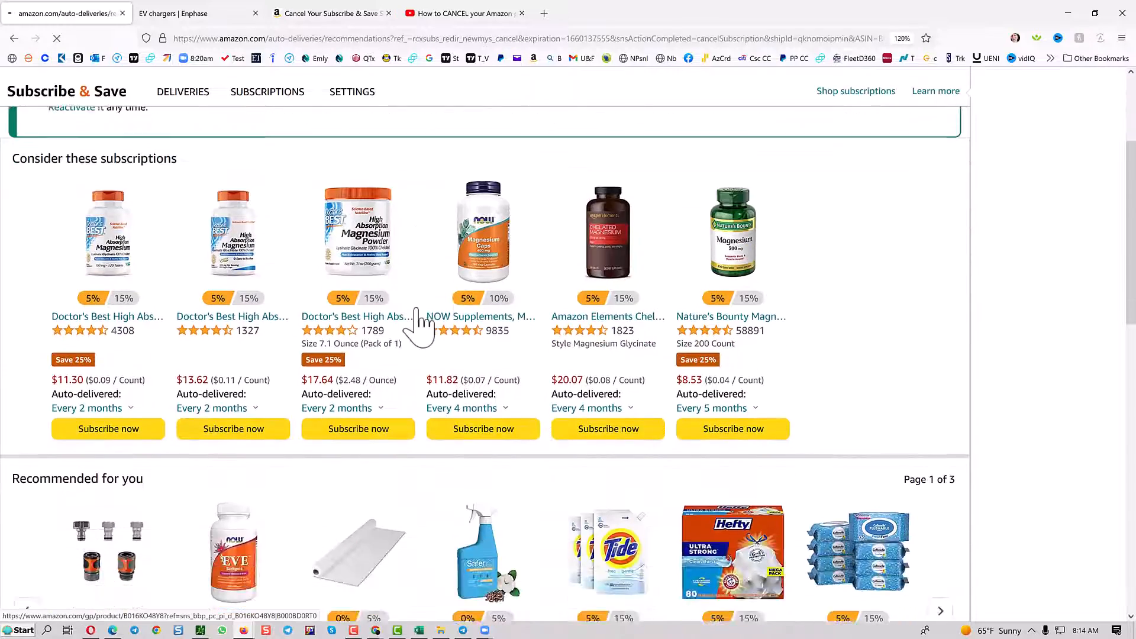
# Step: Scroll down to the GOOD & PLENTY licorice candy subscription details
pyautogui.scroll(-3)
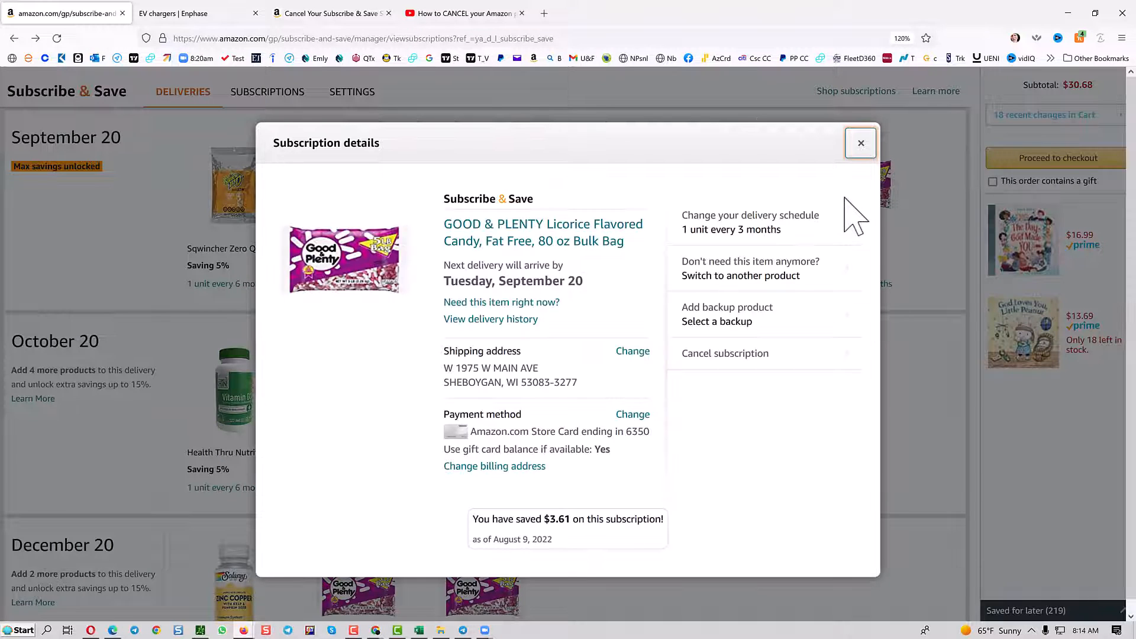
# Step: Cancel the GOOD & PLENTY subscription, choosing 'I no longer use this product' as reason
pyautogui.click(724, 353)
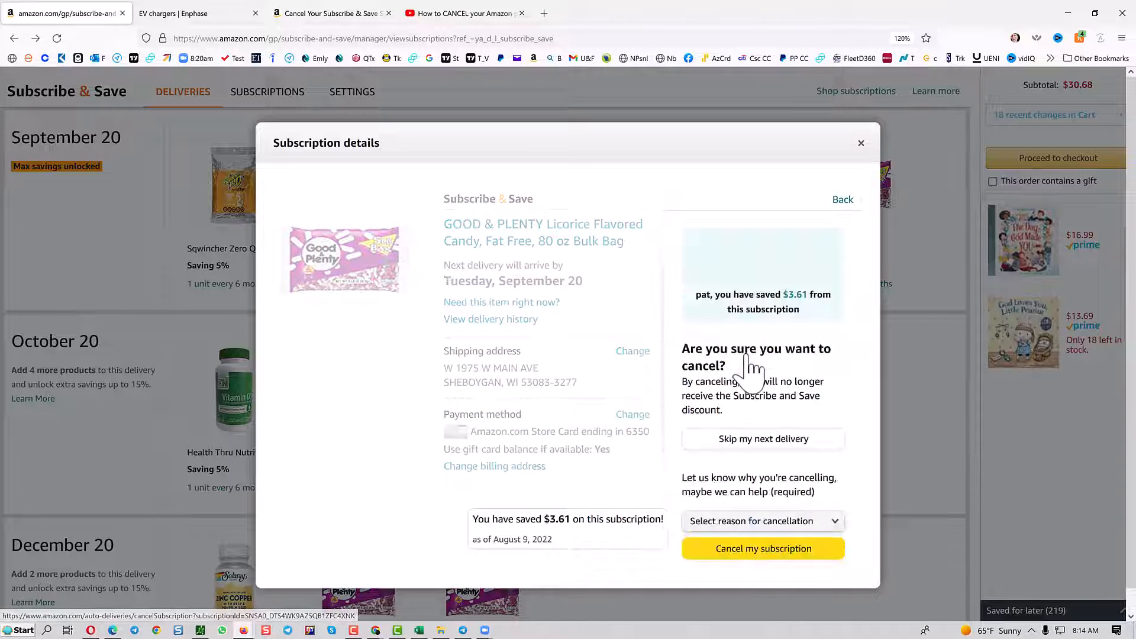
pyautogui.click(763, 548)
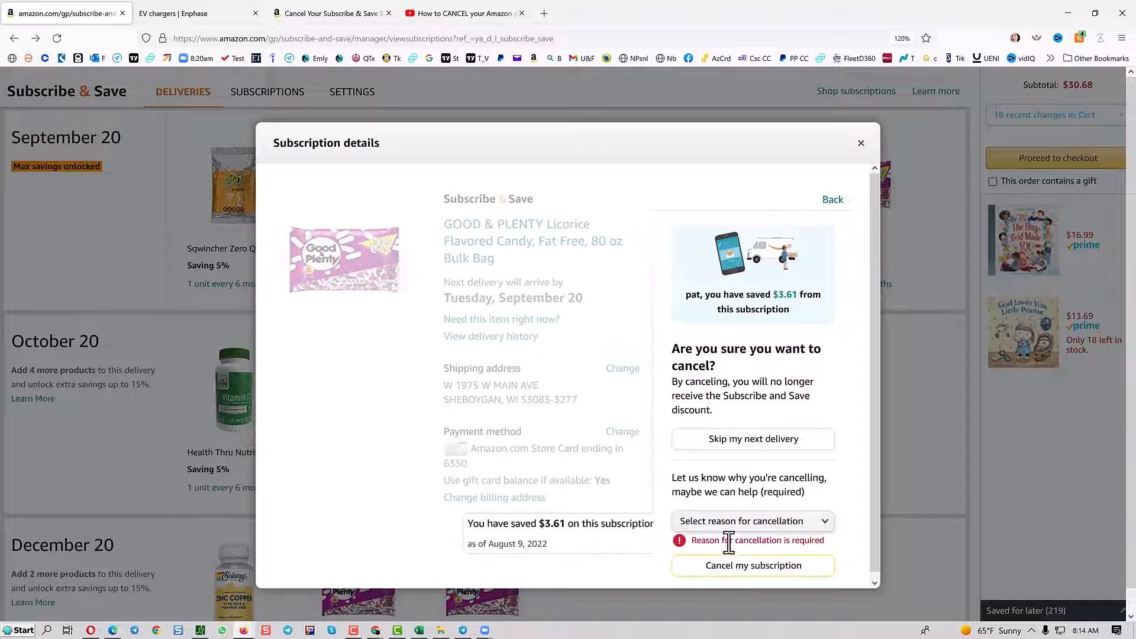
pyautogui.click(751, 520)
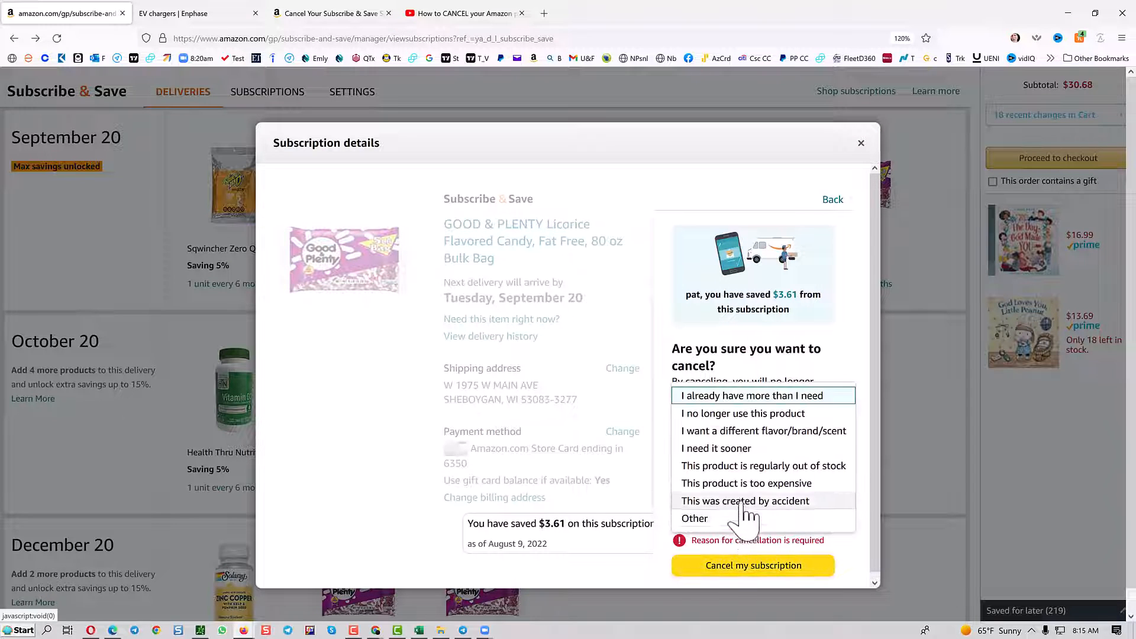
pyautogui.click(742, 414)
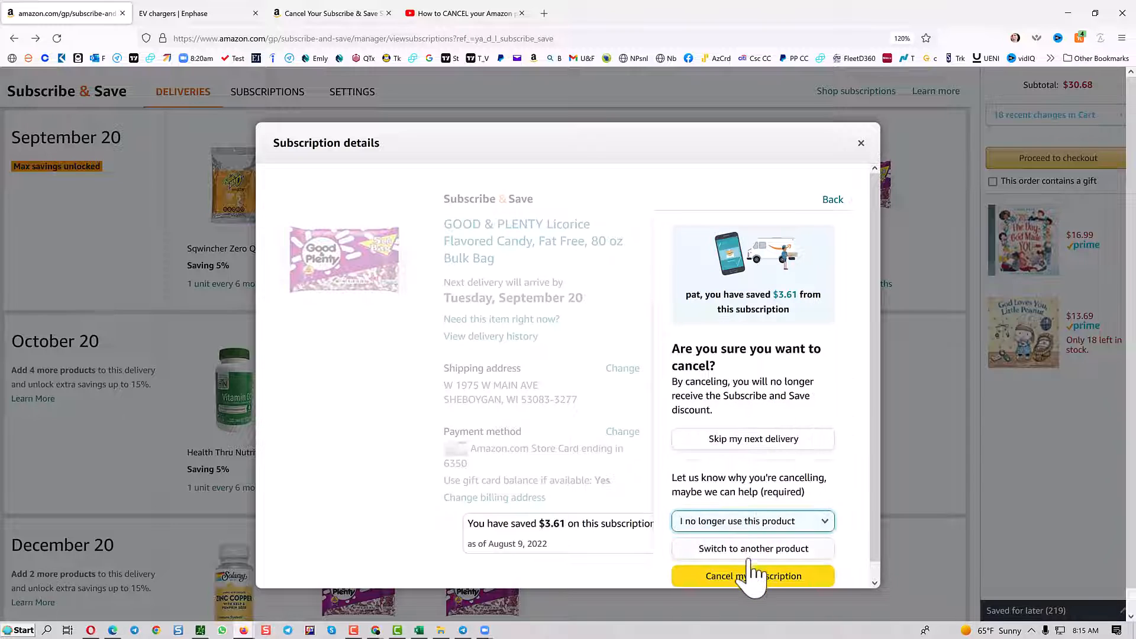
pyautogui.click(752, 576)
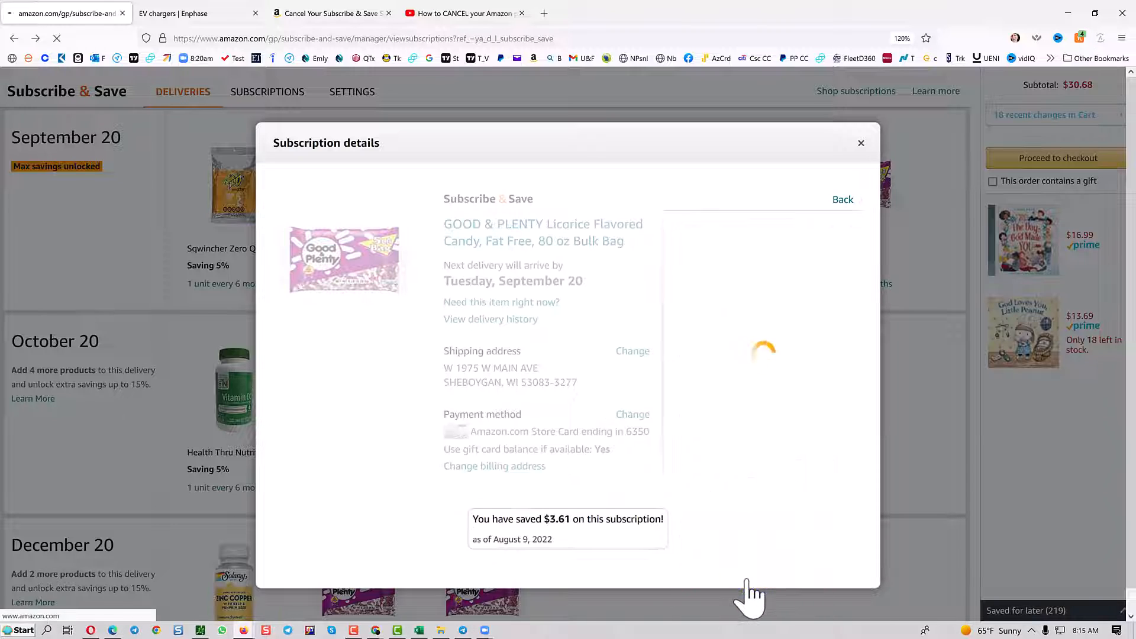